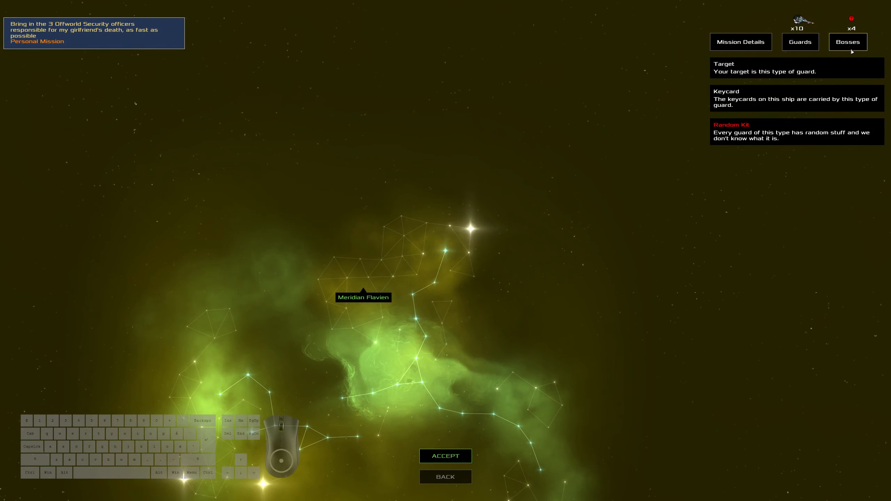
Accept the personal mission against Meridian Flavien and launch toward the target ship
click(741, 42)
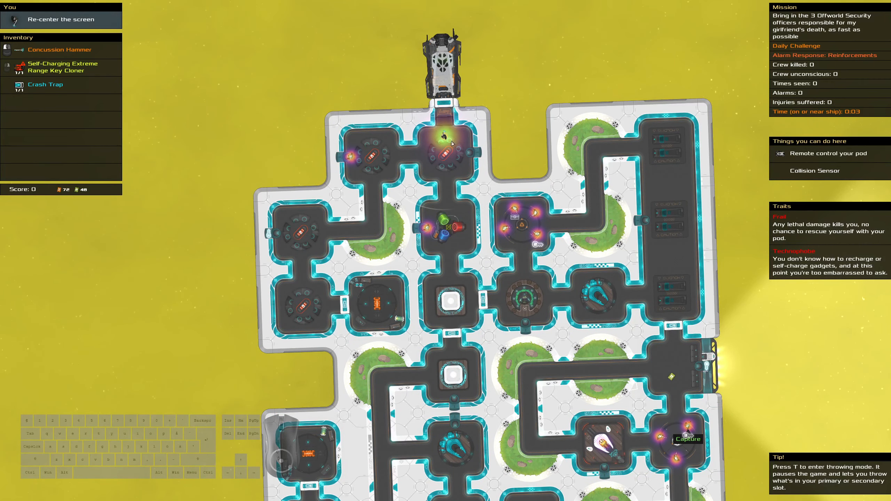
mouse_move(581, 369)
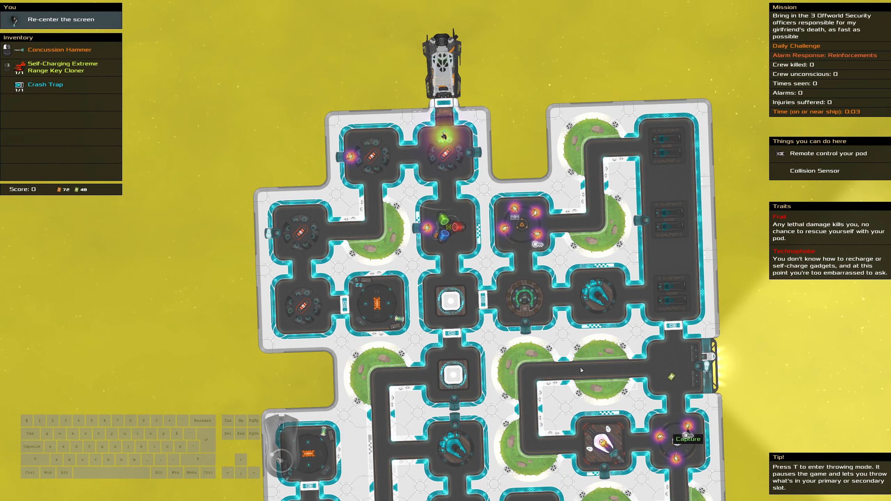
Leave the pod onto the ship and loot the nearby cargo crate for gear
key(t)
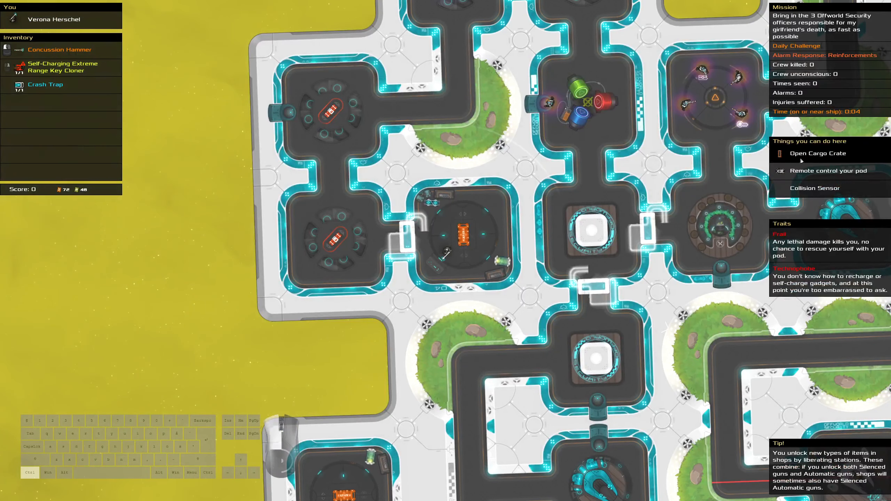
click(817, 153)
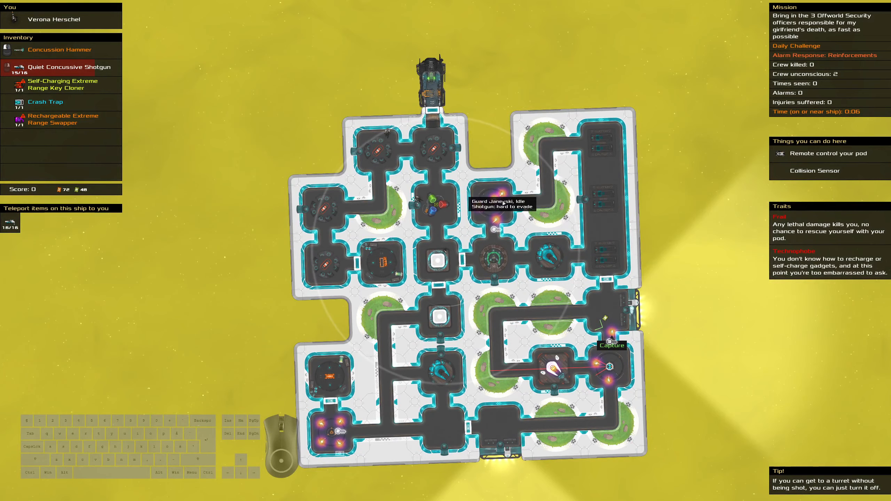
mouse_move(423, 278)
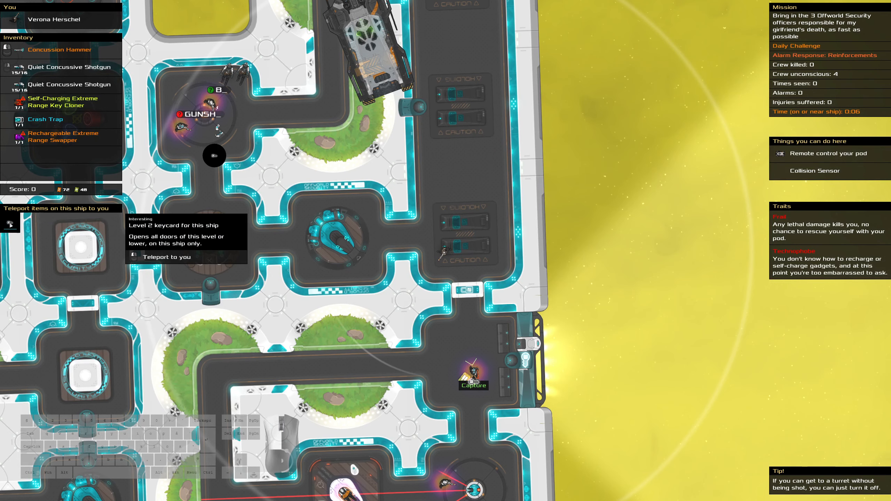
Knock out Meridian Flavien and pick up the unconscious officer to carry off the ship
click(167, 257)
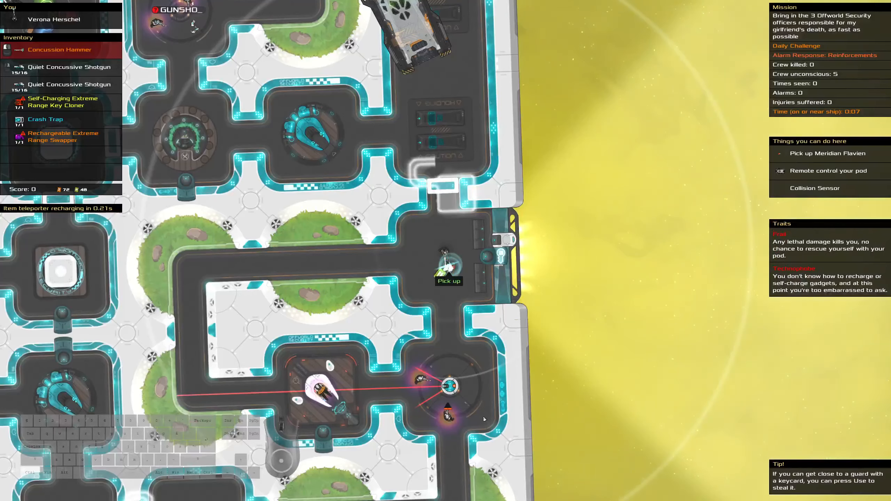
mouse_move(468, 266)
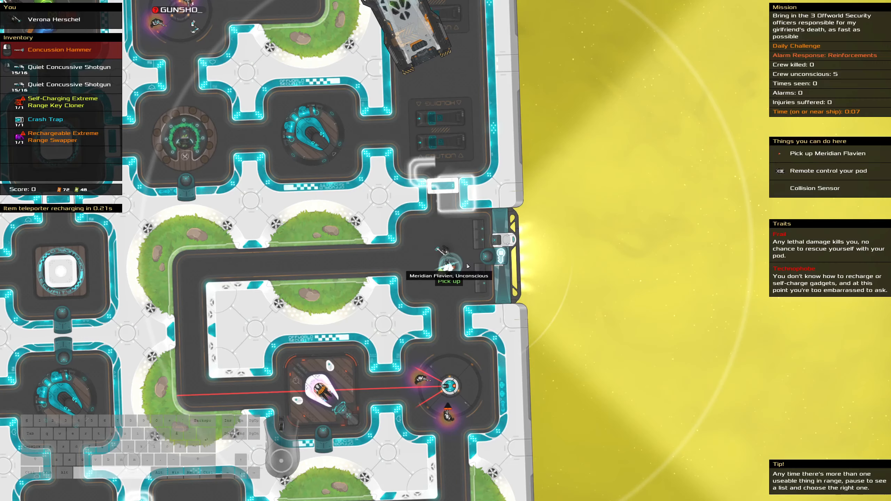
click(449, 281)
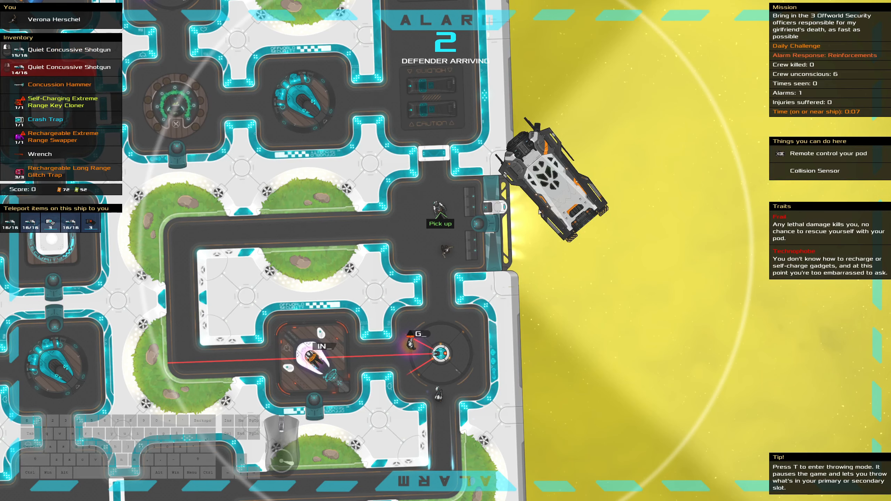
mouse_move(654, 215)
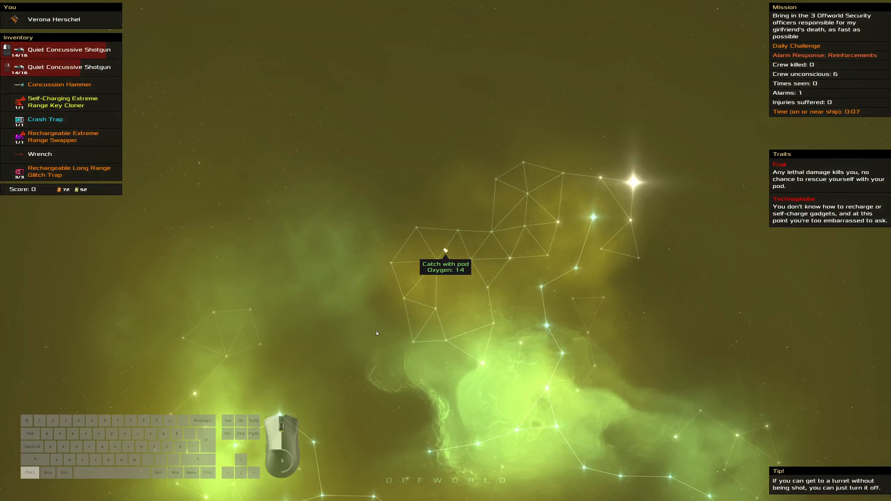
click(446, 252)
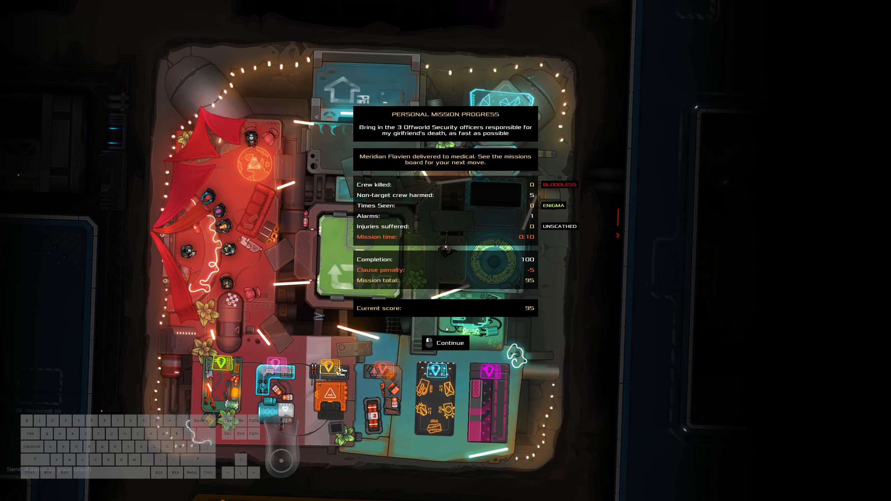
Dismiss the results, review mission 2 against Trang Elm in Job Listings, then back out to the station
click(446, 343)
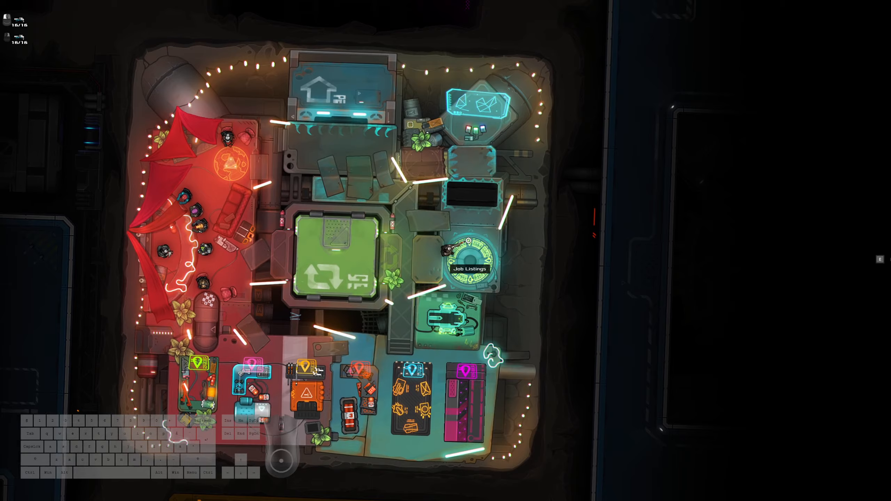
click(470, 263)
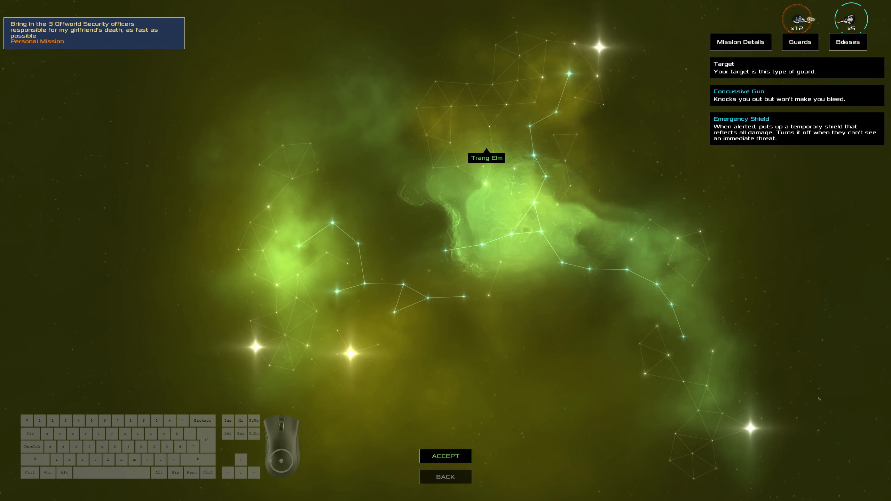
click(740, 42)
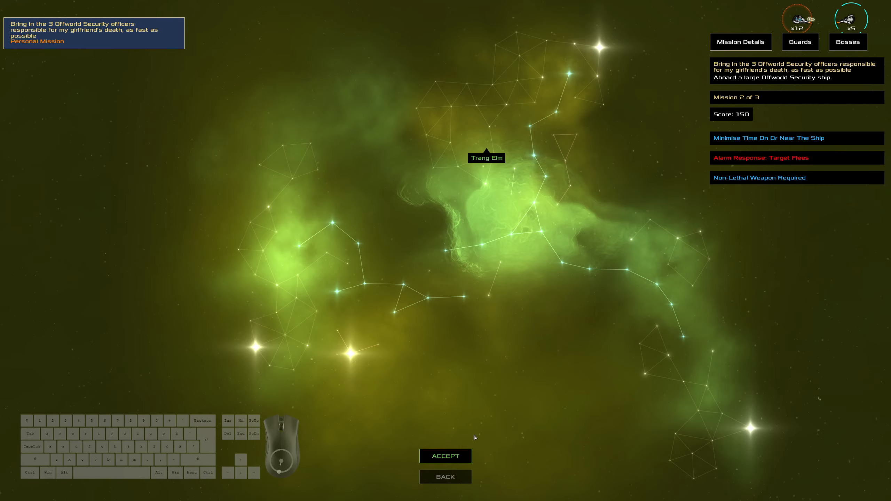
click(446, 456)
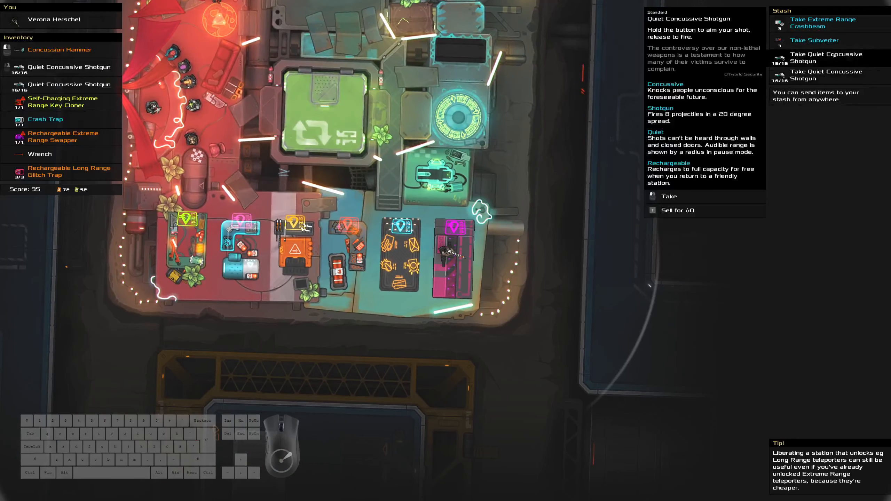
Take the Subverter and Extreme Range Crashbeam from the stash in exchange for the shotgun
click(813, 40)
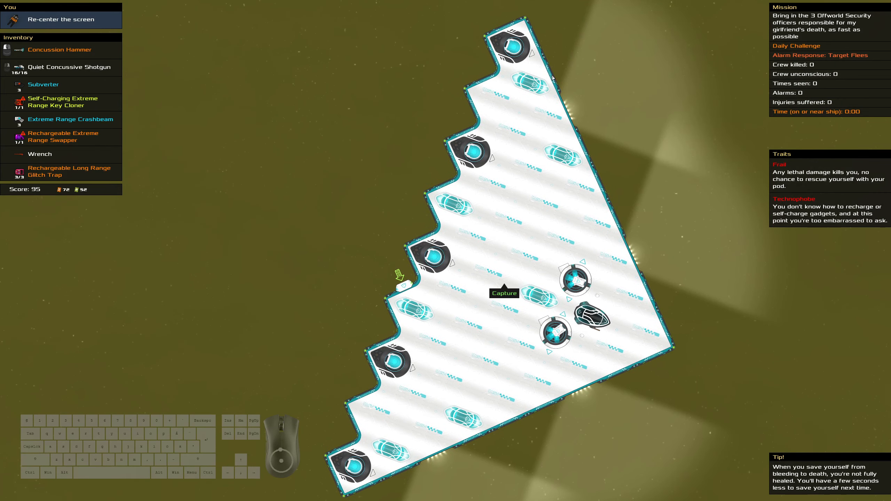
mouse_move(641, 341)
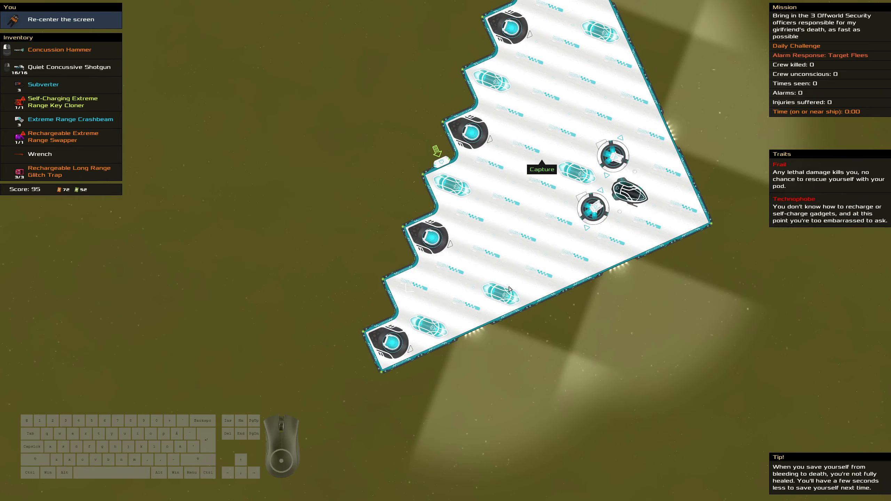
mouse_move(410, 200)
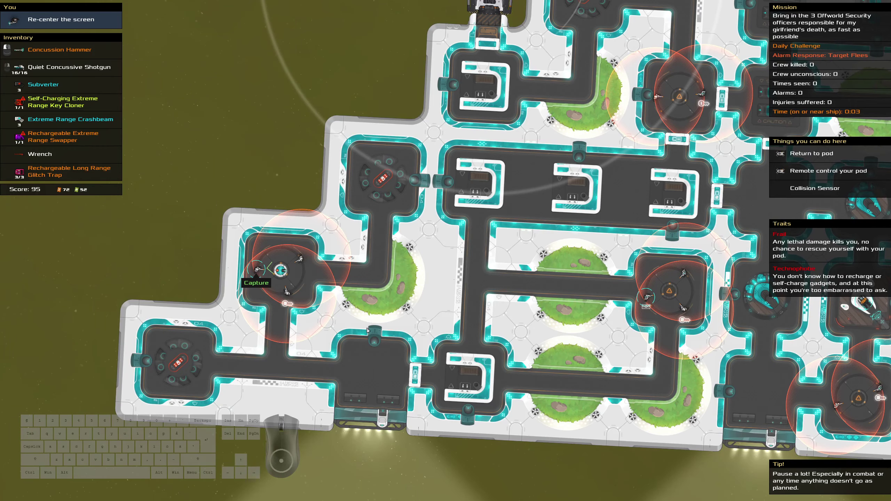
mouse_move(376, 433)
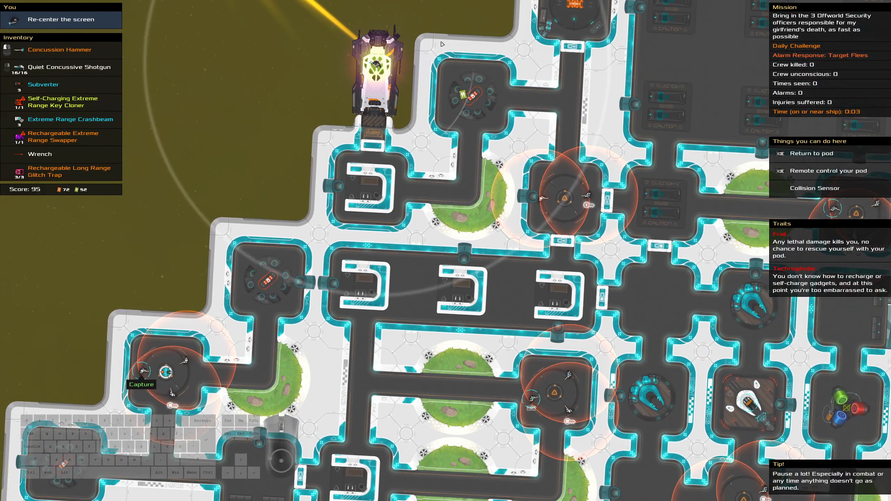
mouse_move(544, 199)
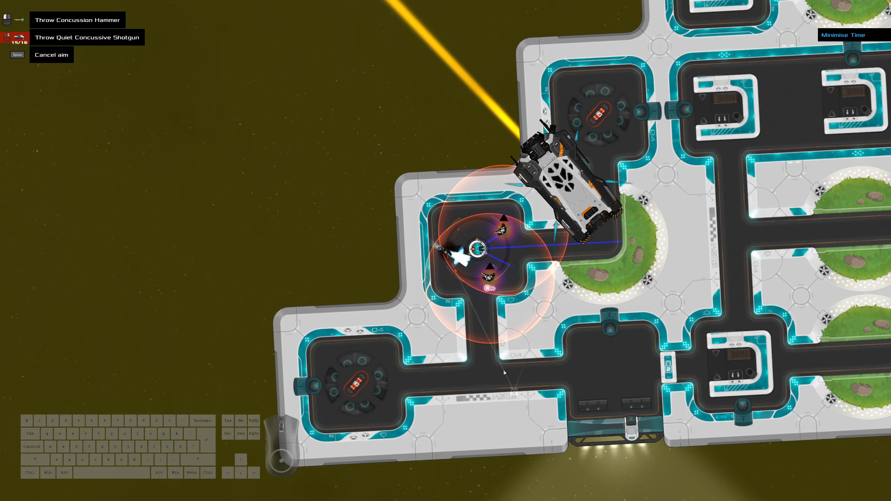
mouse_move(509, 373)
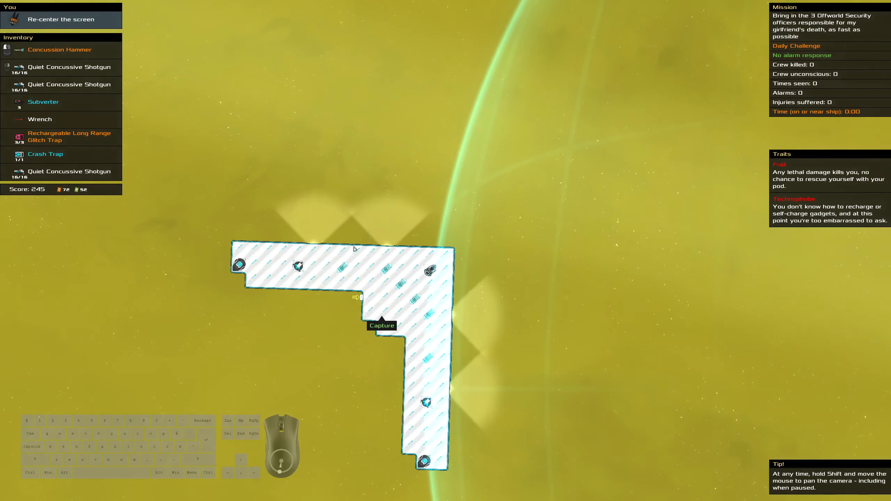
scroll(down, 3)
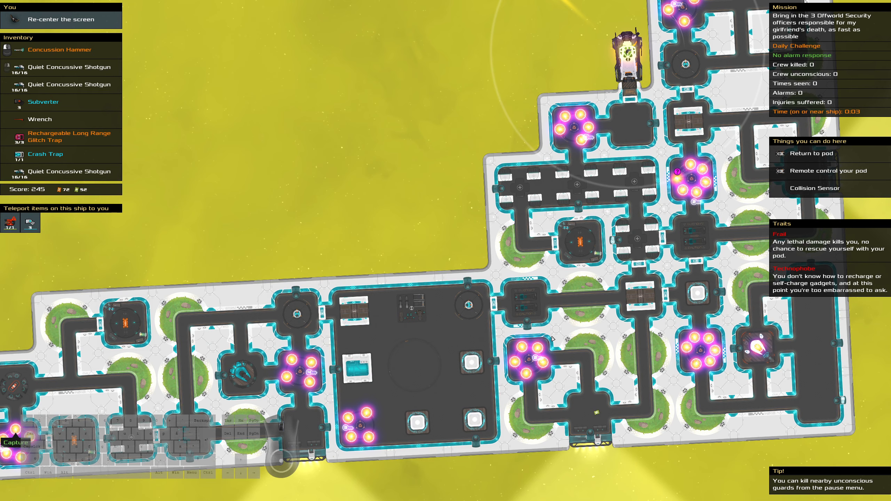
mouse_move(614, 385)
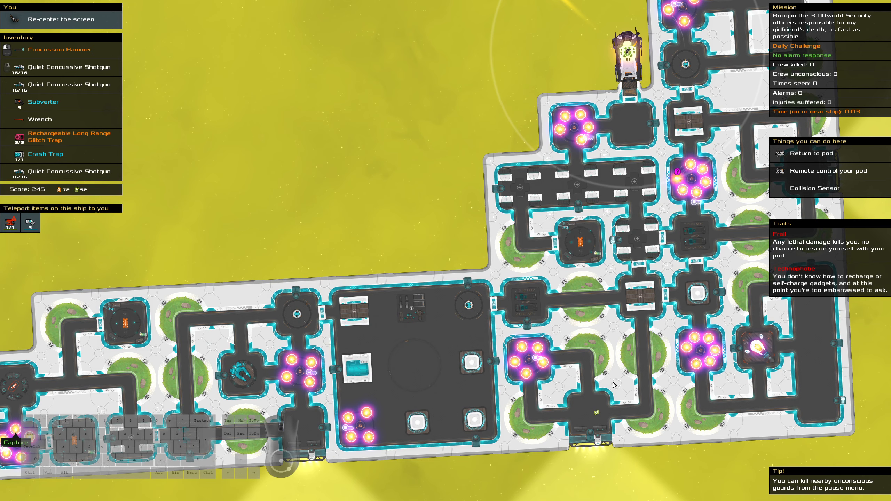
mouse_move(688, 221)
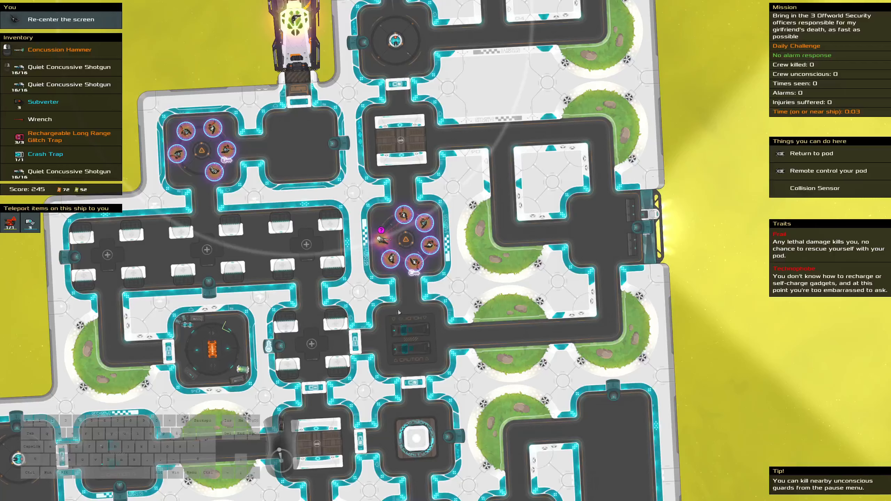
mouse_move(380, 239)
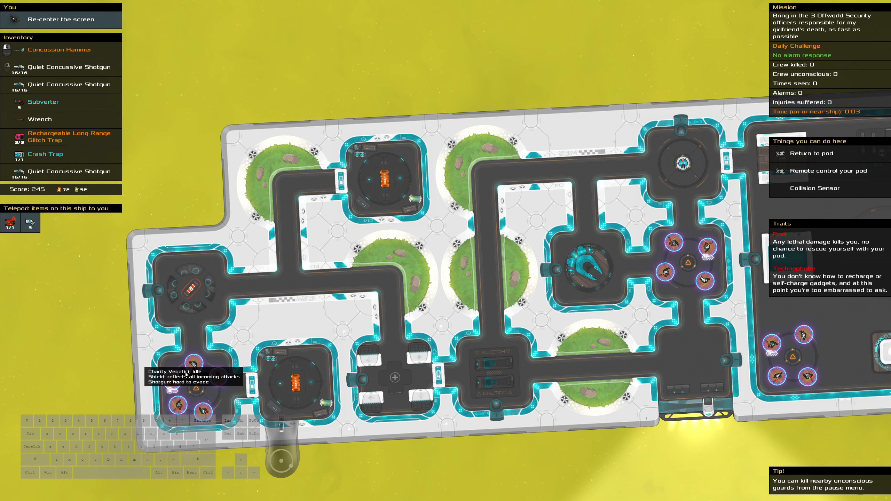
mouse_move(194, 165)
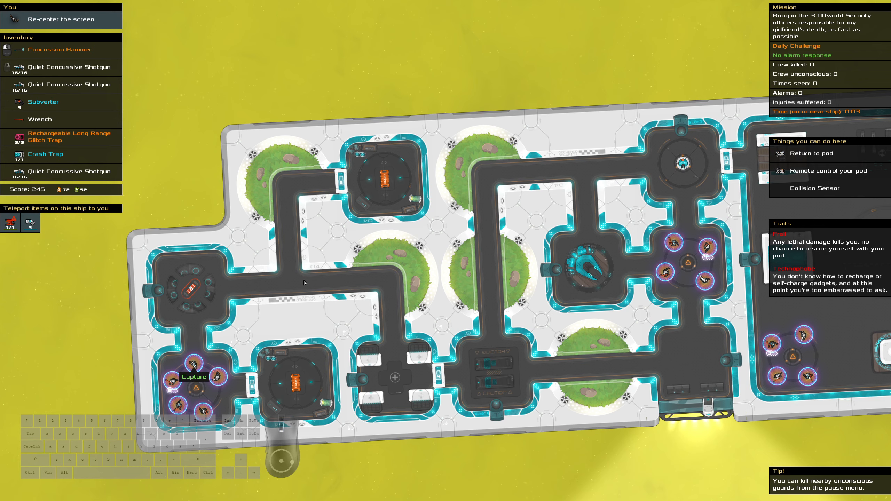
mouse_move(694, 380)
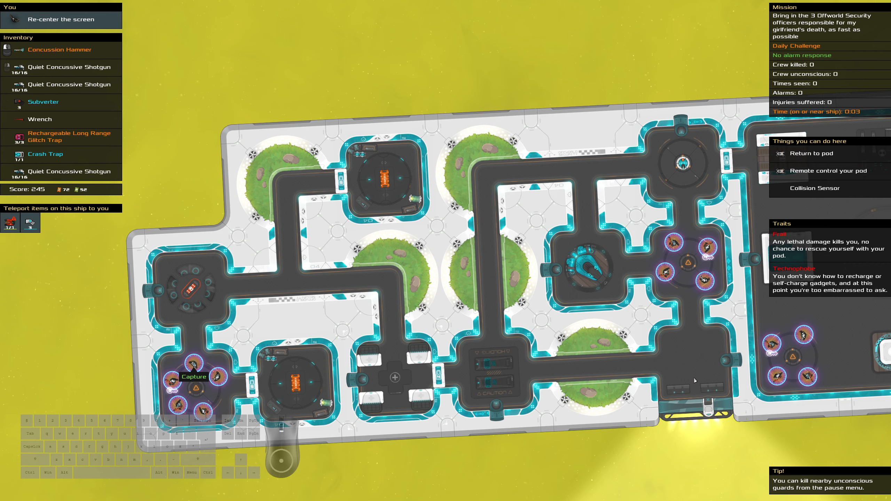
mouse_move(685, 373)
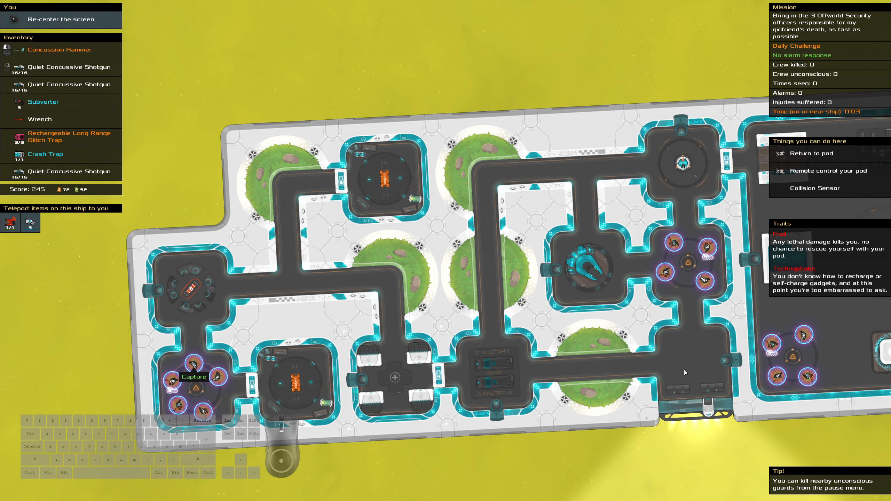
mouse_move(683, 369)
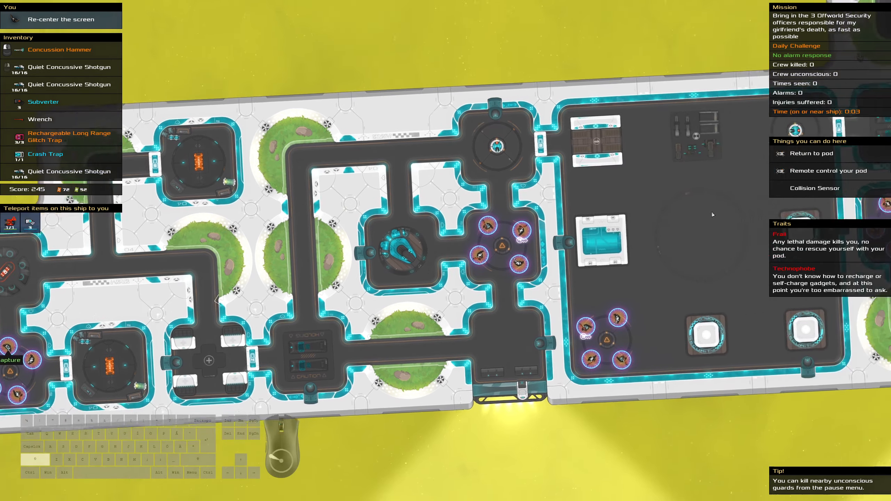
Board the ship and replace the Key Cloner with the Extreme Range Crashbeam in the inventory
click(43, 102)
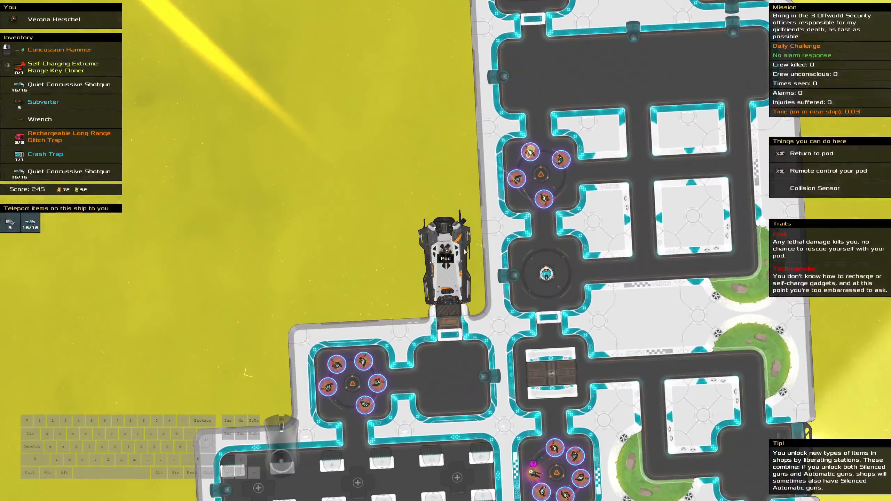
click(43, 102)
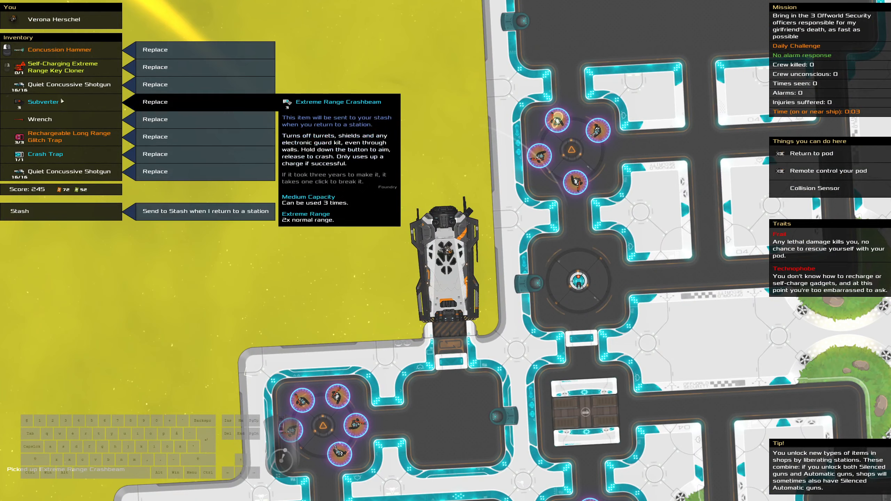
click(155, 67)
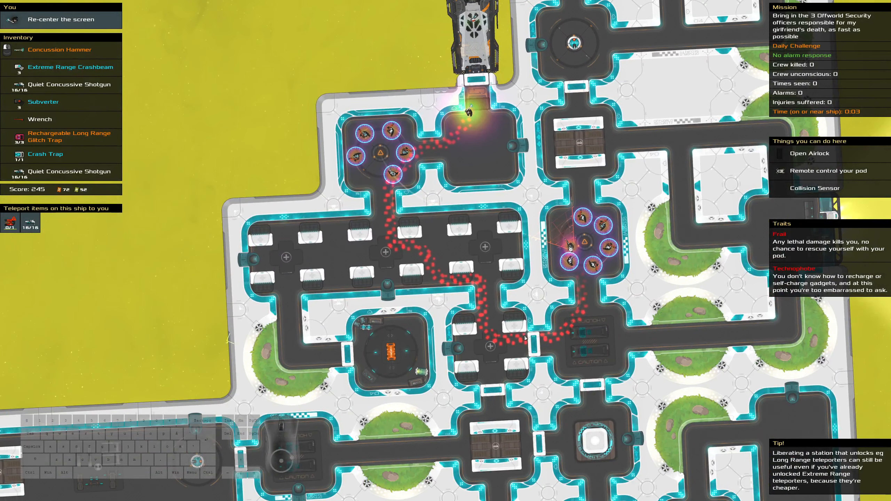
mouse_move(571, 244)
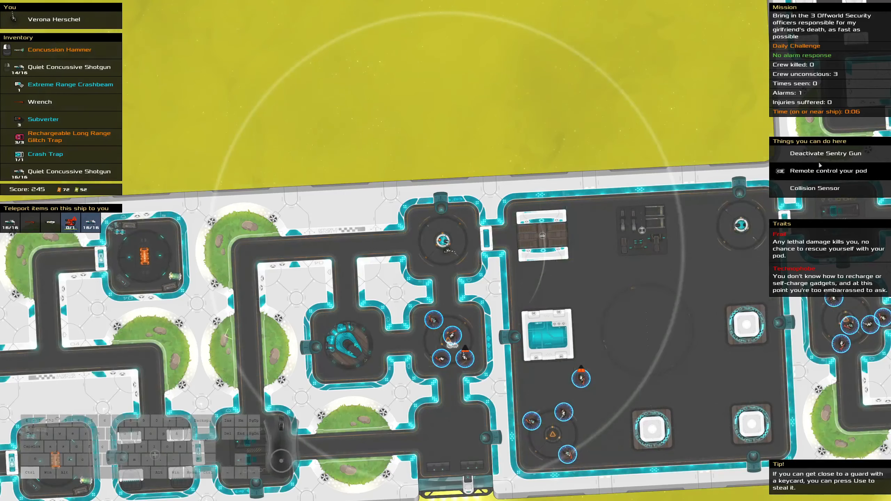
Switch off the nearby sentry gun on the way to the unconscious guards
click(823, 153)
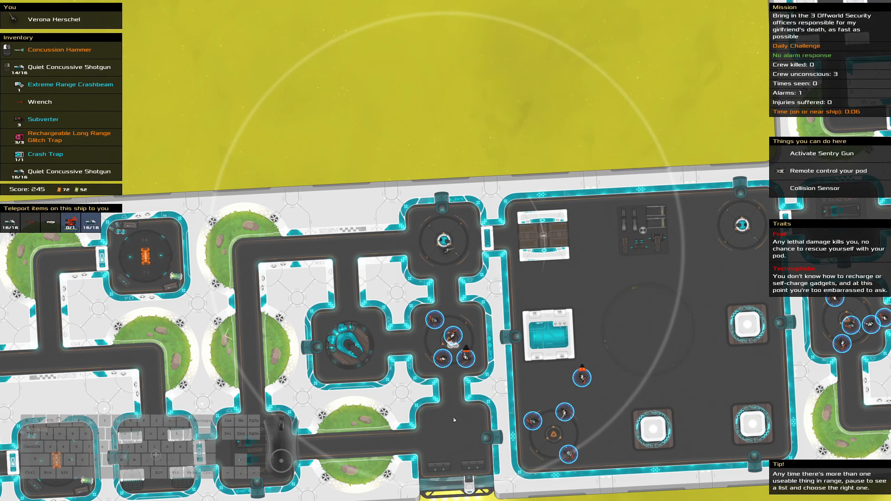
mouse_move(446, 421)
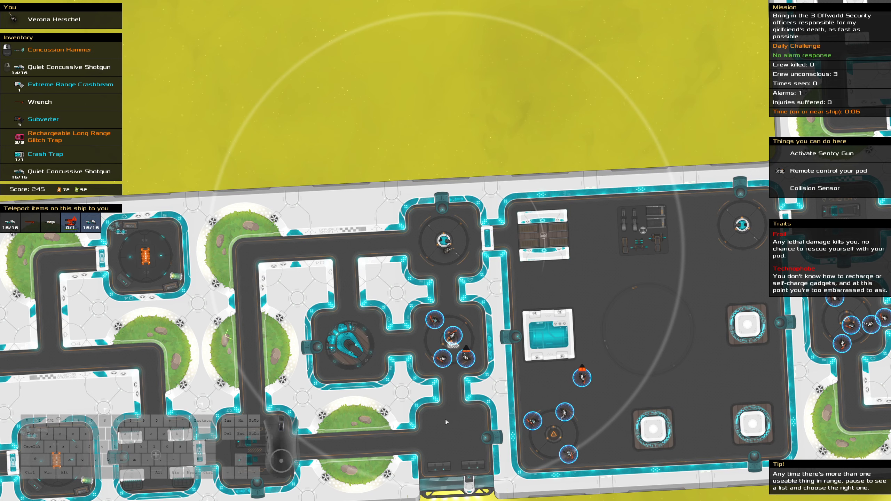
mouse_move(453, 326)
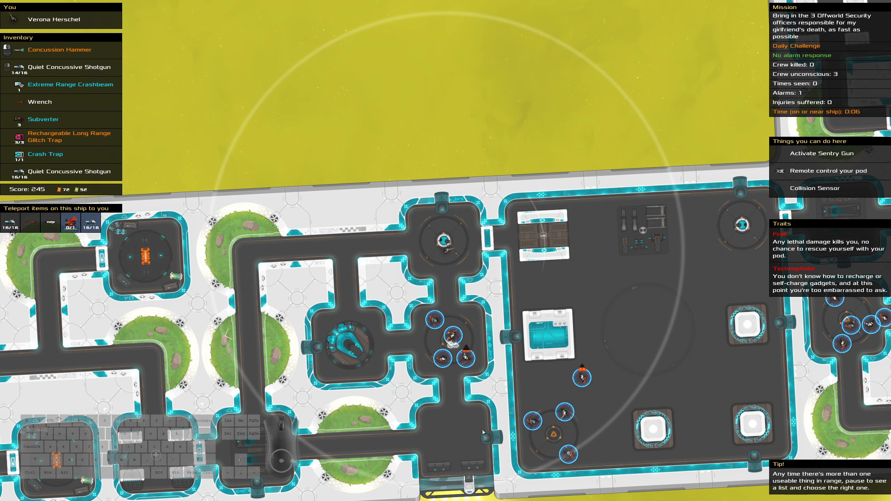
mouse_move(446, 470)
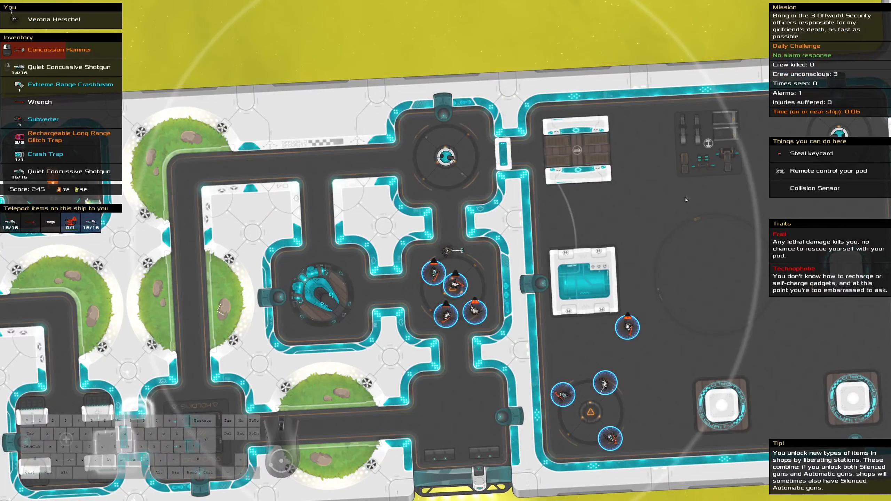
click(68, 136)
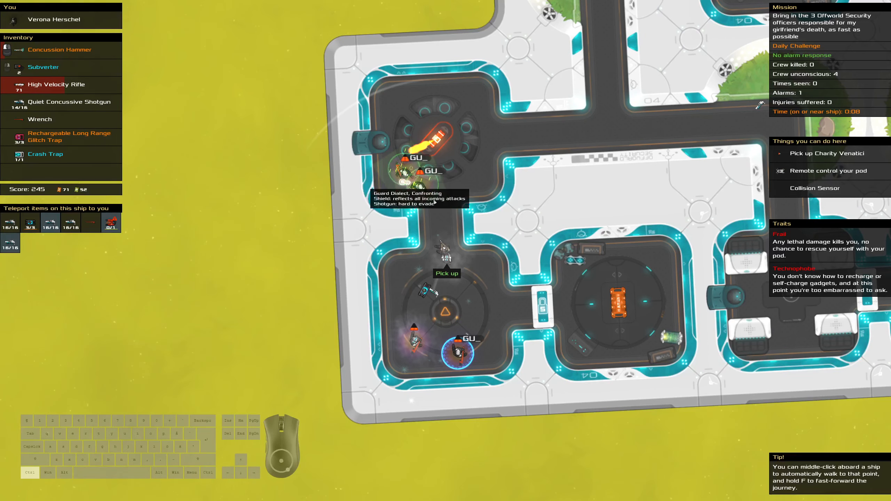
mouse_move(485, 318)
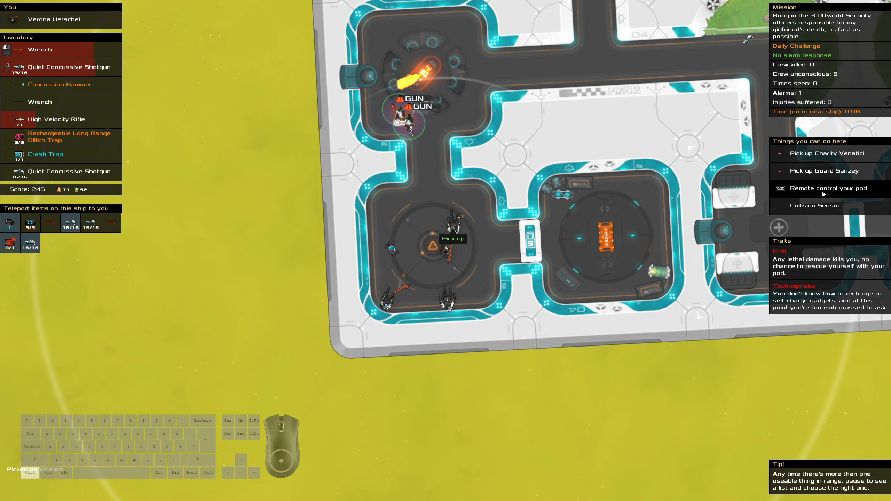
click(827, 188)
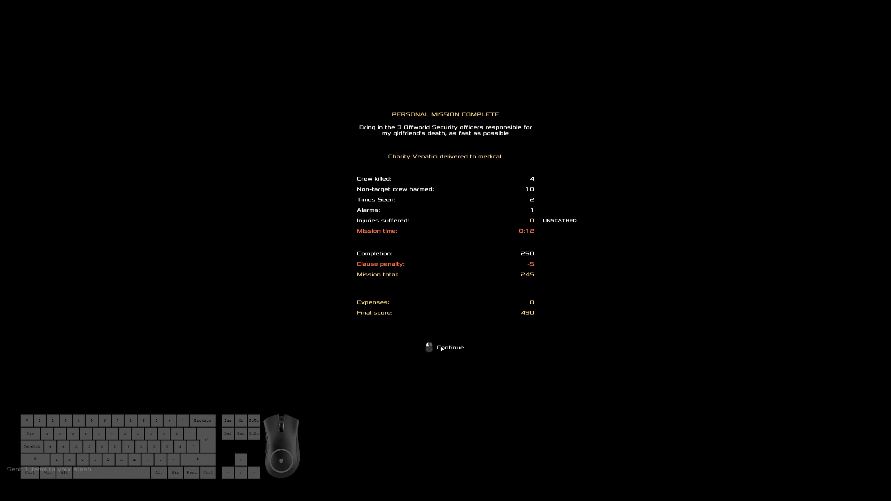
Continue past the mission complete screen to the daily challenge friend leaderboard
click(450, 348)
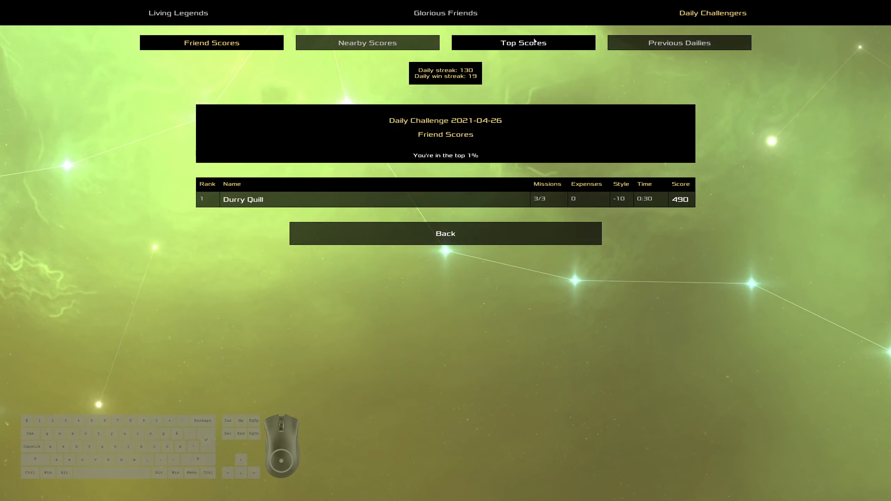
View today's top scores, then the 25 Apr 2021 daily's top scores via Previous Dailies
click(523, 42)
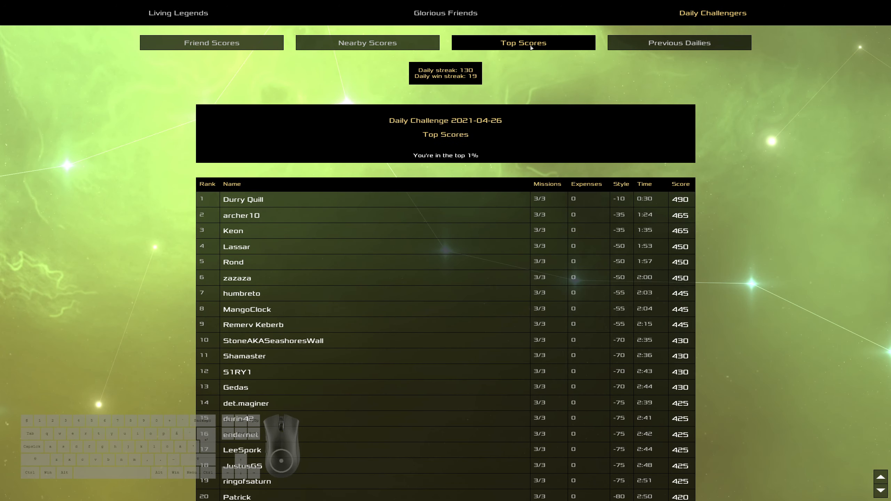
mouse_move(654, 59)
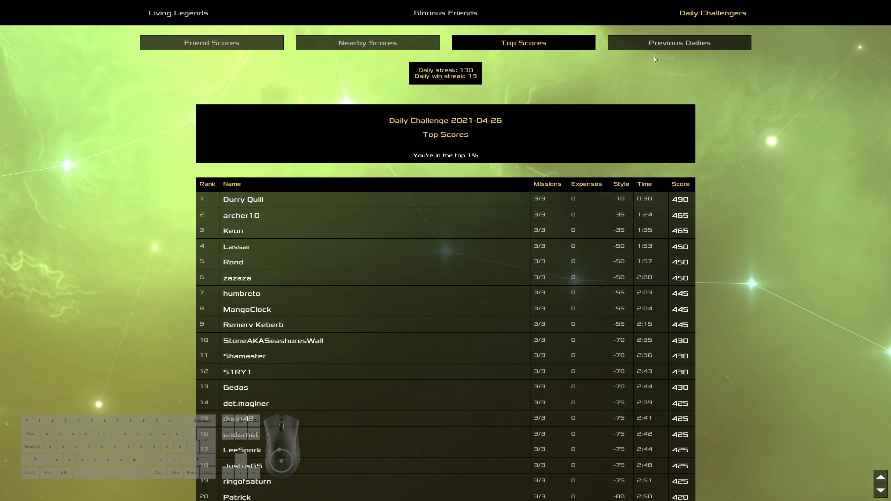
click(678, 42)
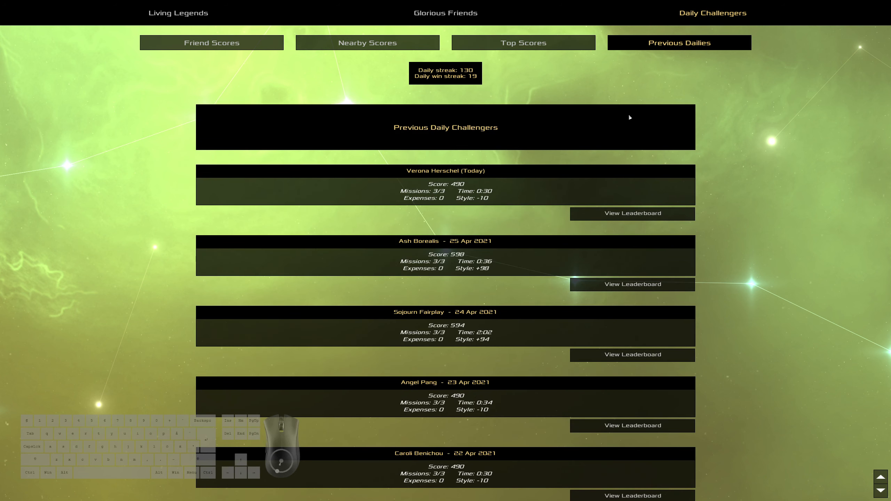
click(632, 284)
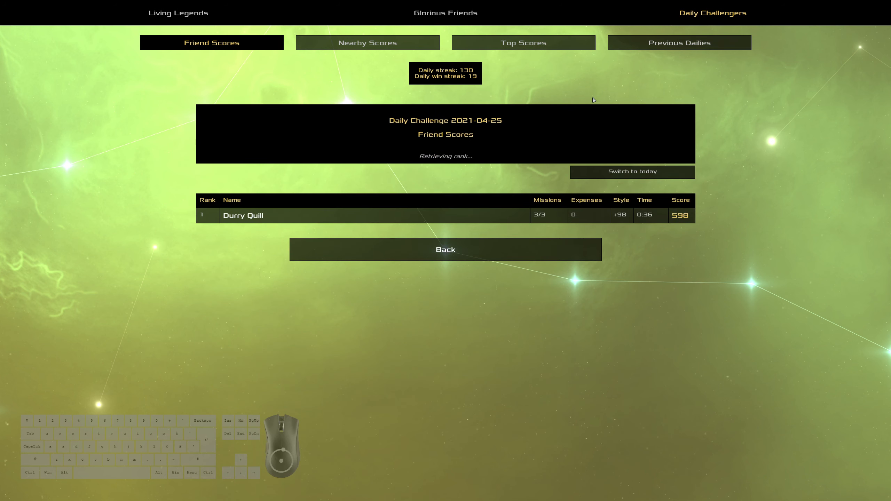
click(522, 42)
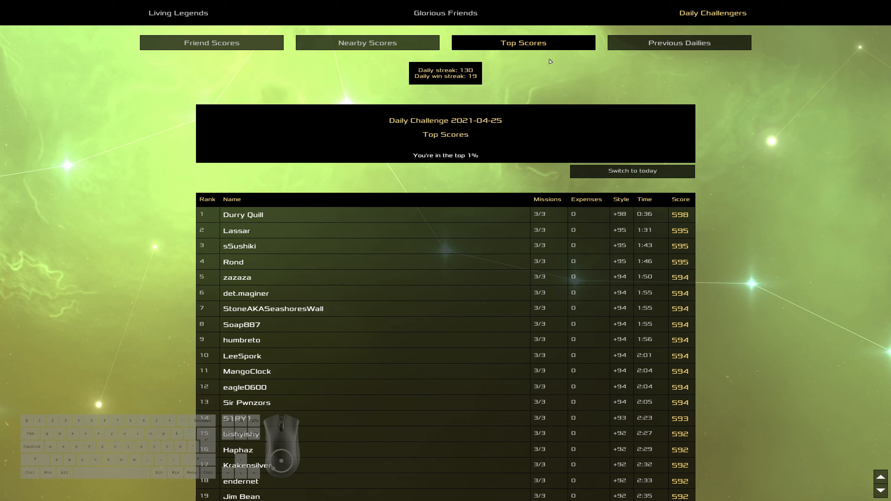
mouse_move(361, 261)
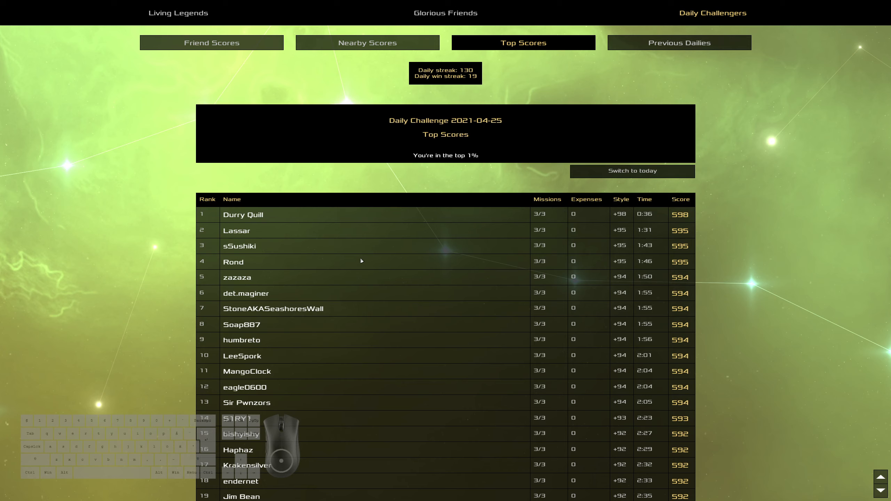
mouse_move(351, 257)
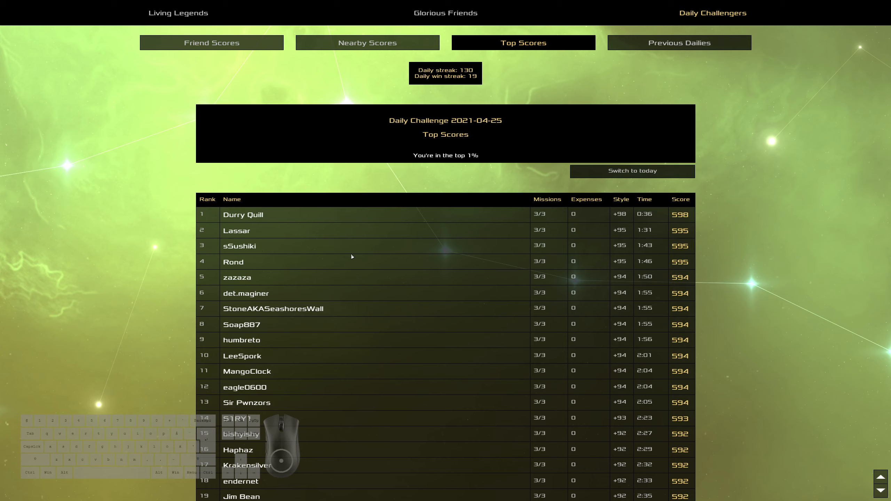
mouse_move(392, 261)
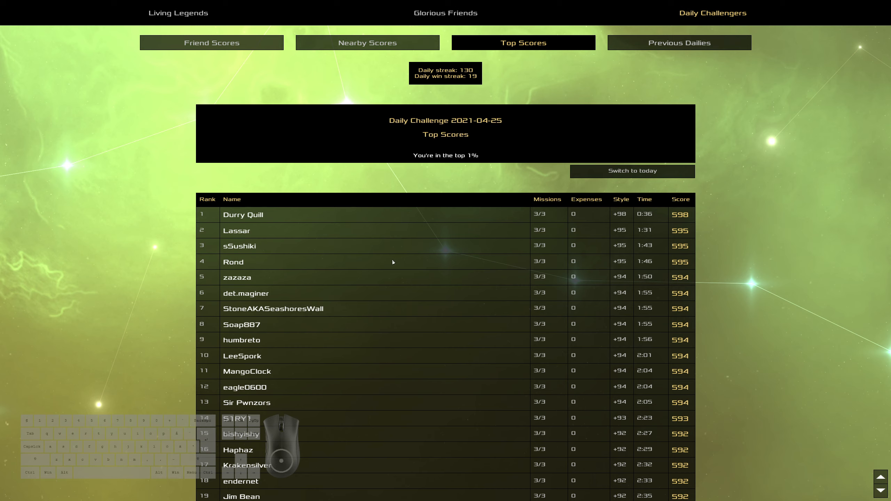
mouse_move(533, 305)
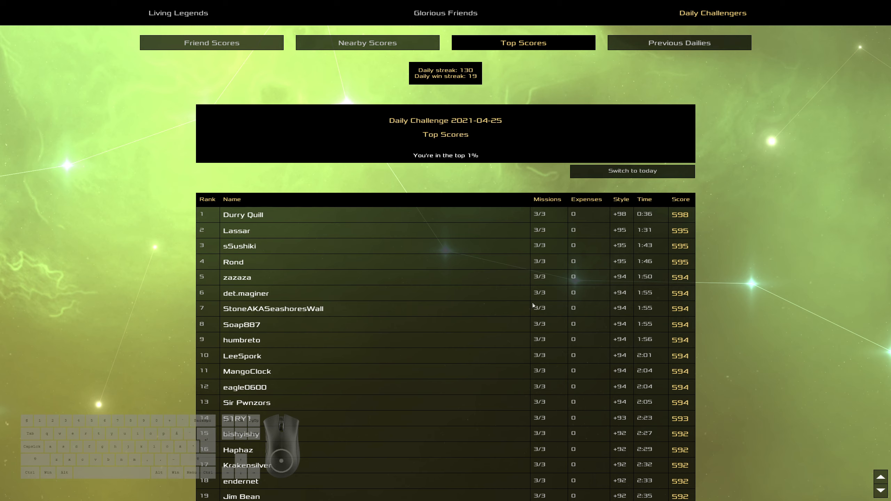
mouse_move(543, 317)
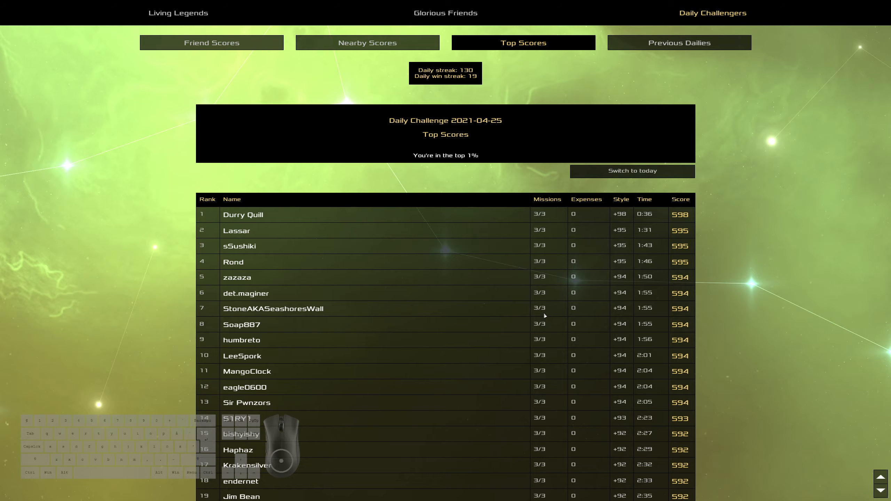